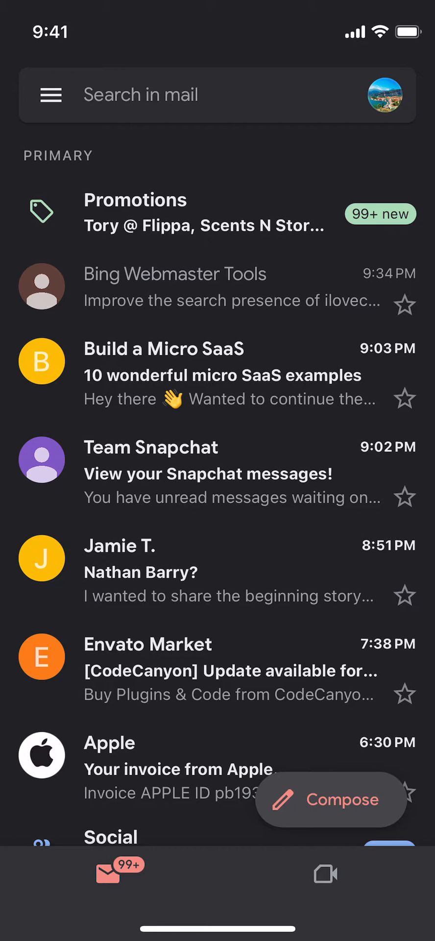
Step: From the Gmail inbox profile menu, go to Manage your Google Account
left_click(388, 95)
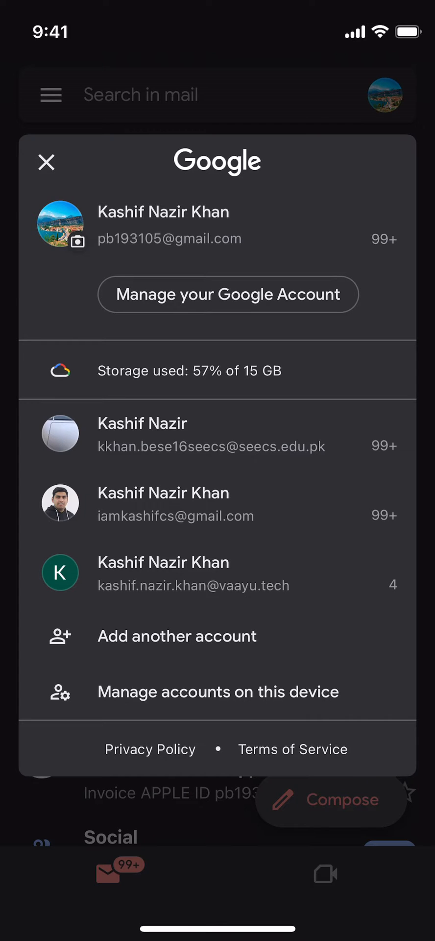
left_click(226, 294)
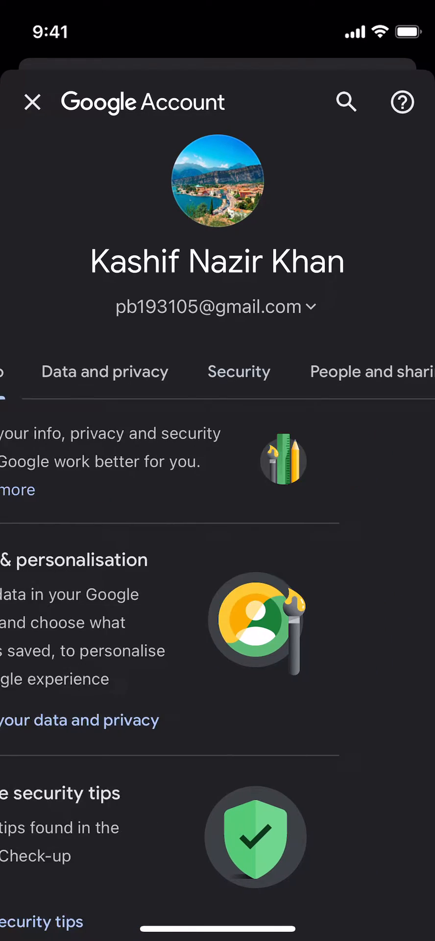
Step: In the Security section, scroll to Password Manager and start managing saved passwords
left_click(238, 371)
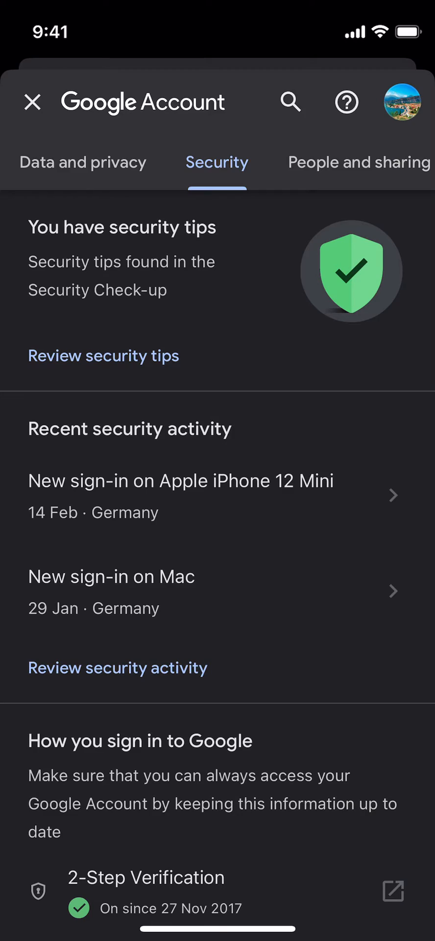
scroll("down", 3)
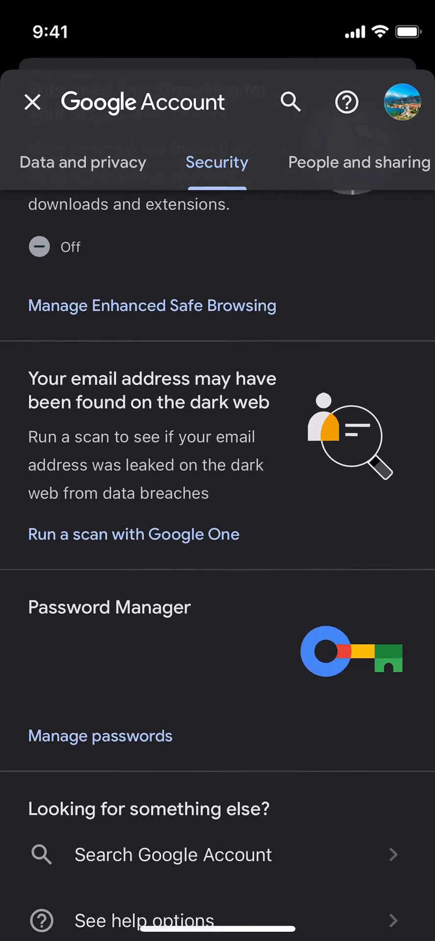
scroll("down", 3)
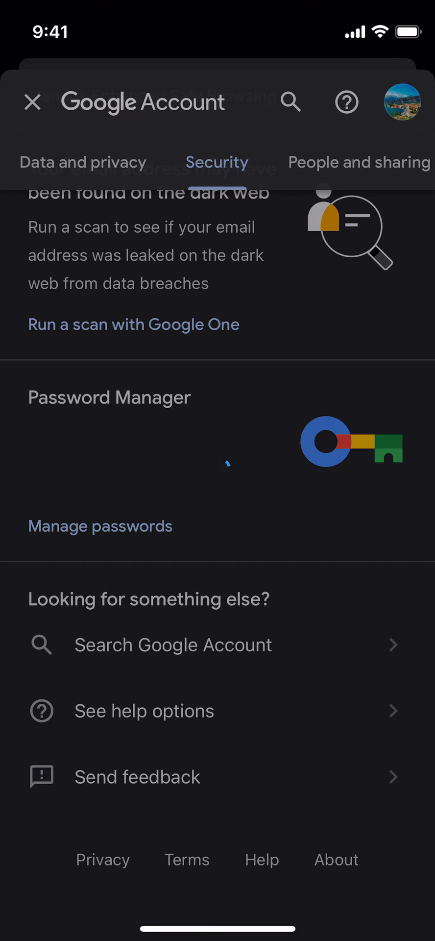
left_click(100, 526)
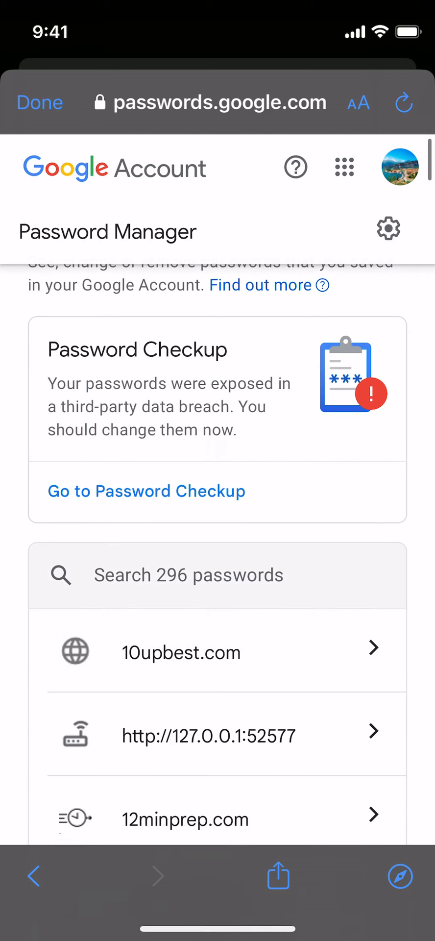
Step: Search the saved passwords for 'fac' so the facebook.com entry appears among the results
scroll("down", 3)
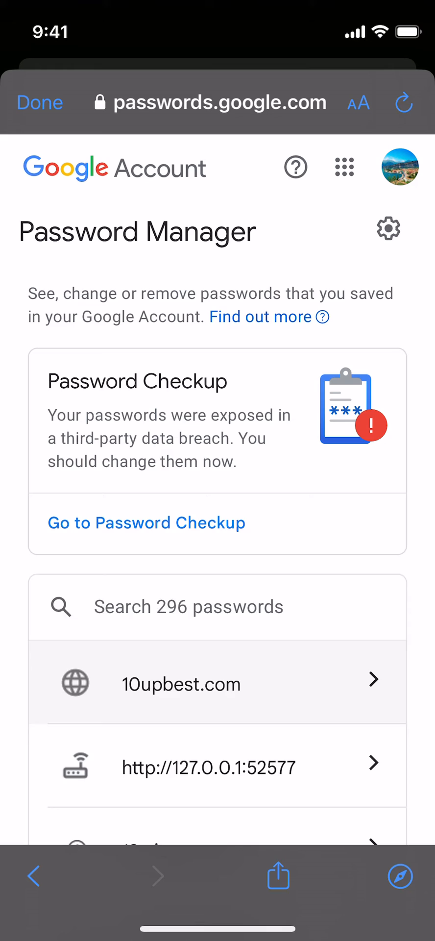
left_click(215, 605)
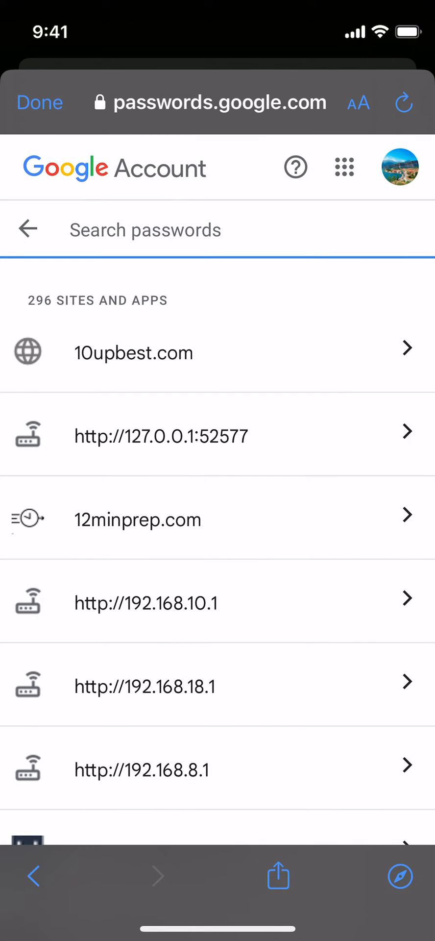
left_click(145, 229)
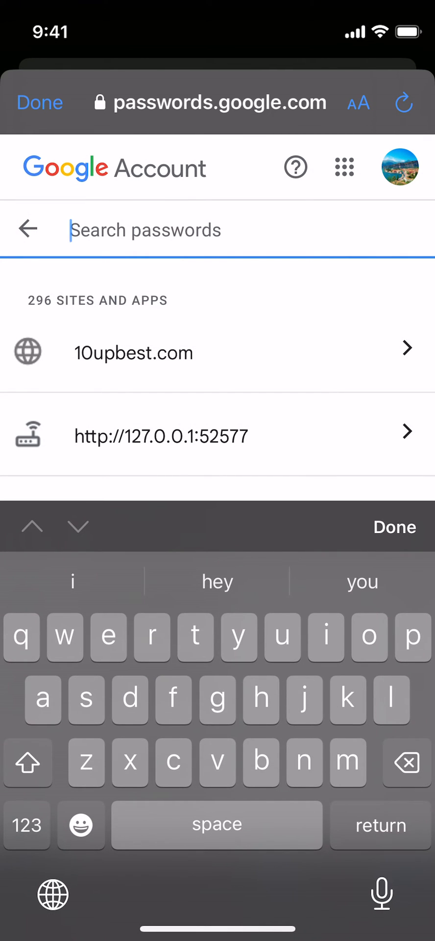
type("fac")
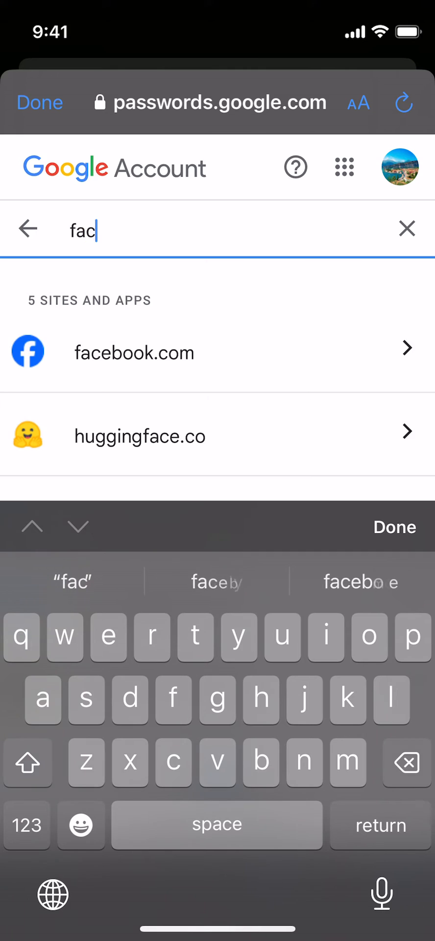